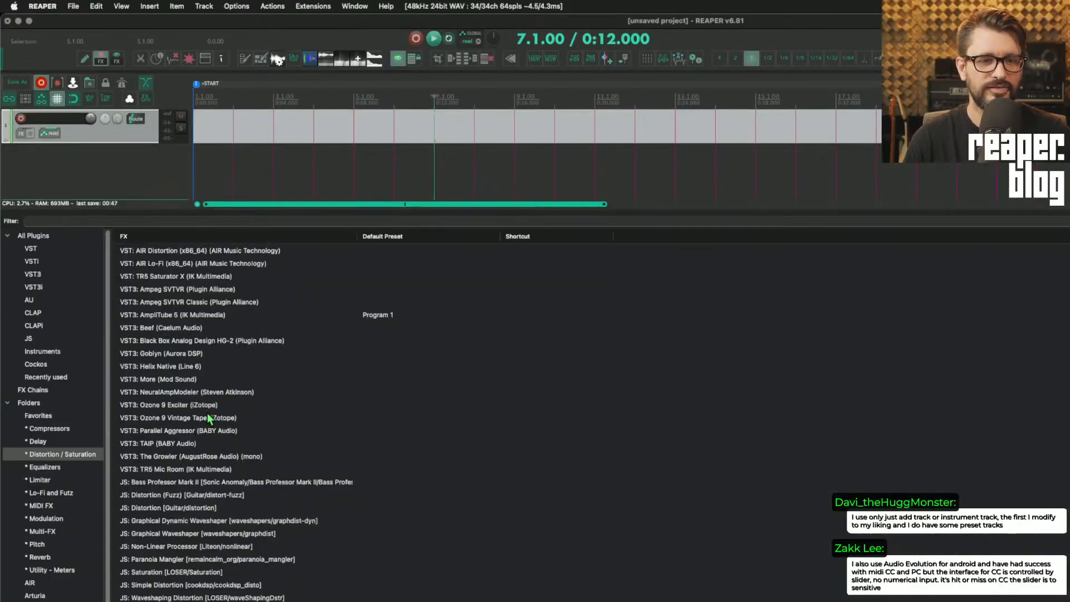
- Scroll the FX browser and open the IK Multimedia plugin group
{"action": "scroll", "scroll_direction": "down", "scroll_amount": 3}
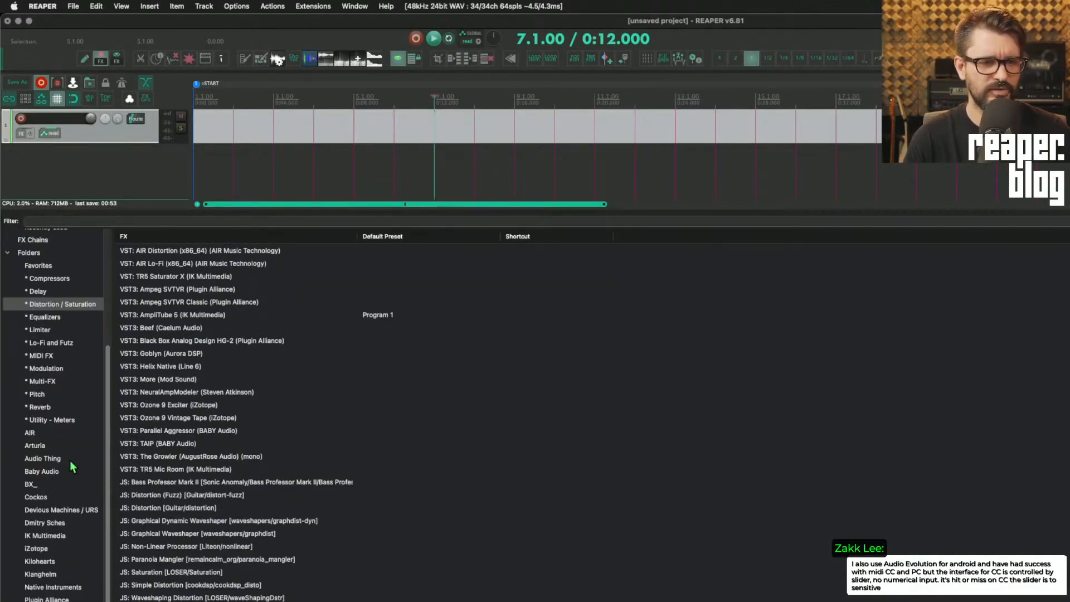
{"action": "double_click", "coordinate": [175, 275]}
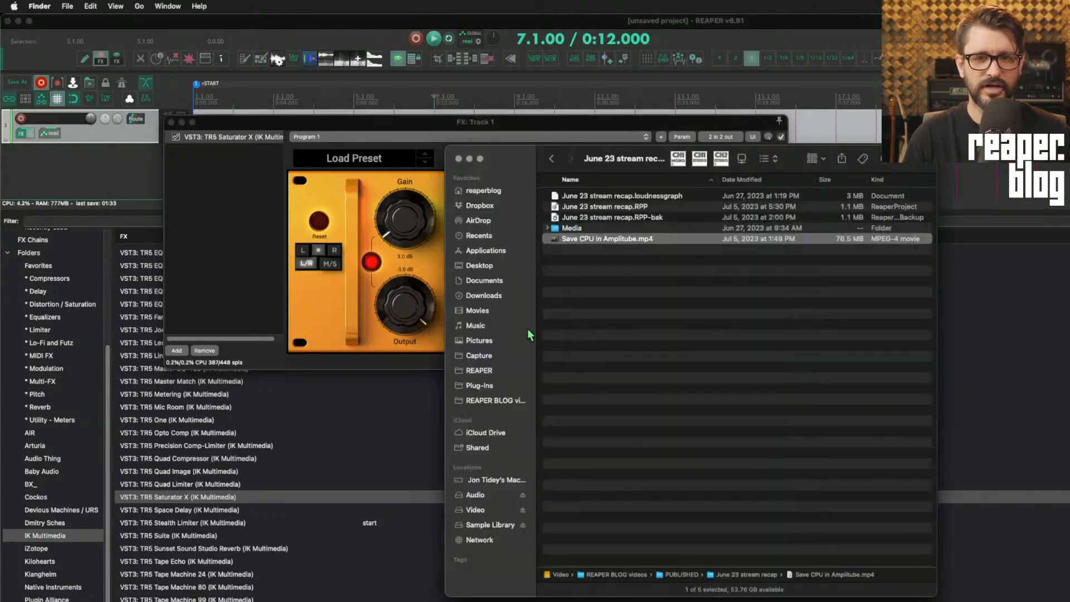
- Open the TR5 Saturator X .zon file from REAPER/CSI/Zones/X-Touch - Custom/AutoGeneratedFXZones
{"action": "left_click", "coordinate": [478, 370]}
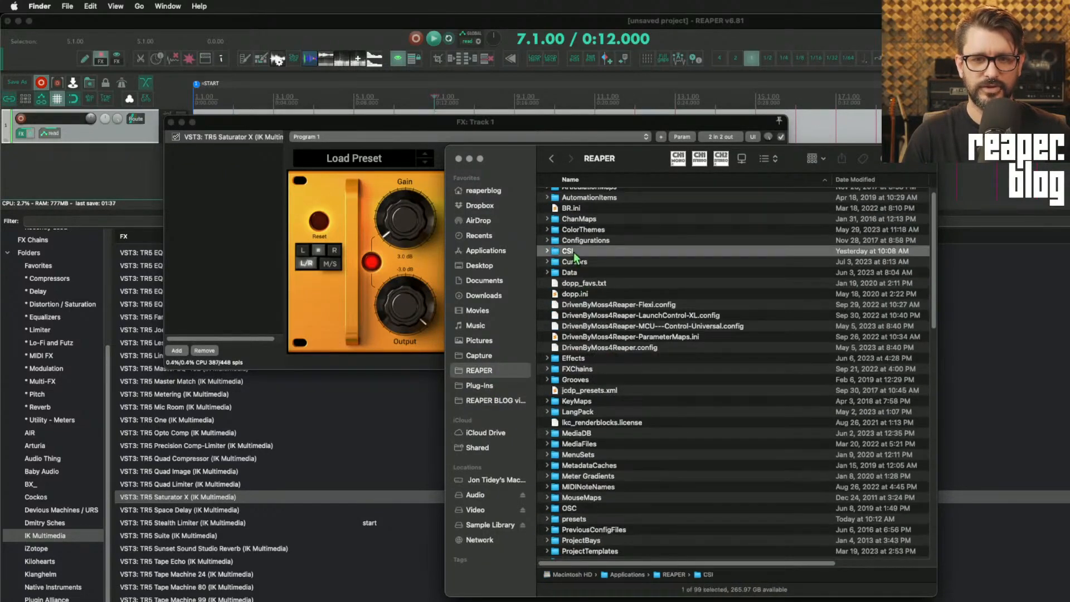
{"action": "double_click", "coordinate": [567, 250]}
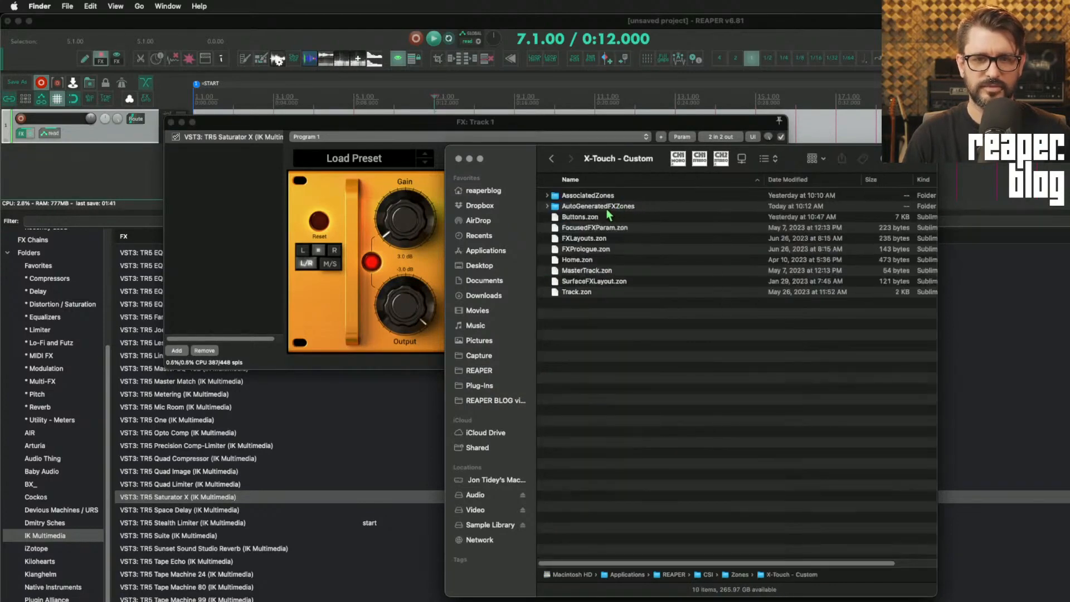
{"action": "left_click", "coordinate": [599, 206]}
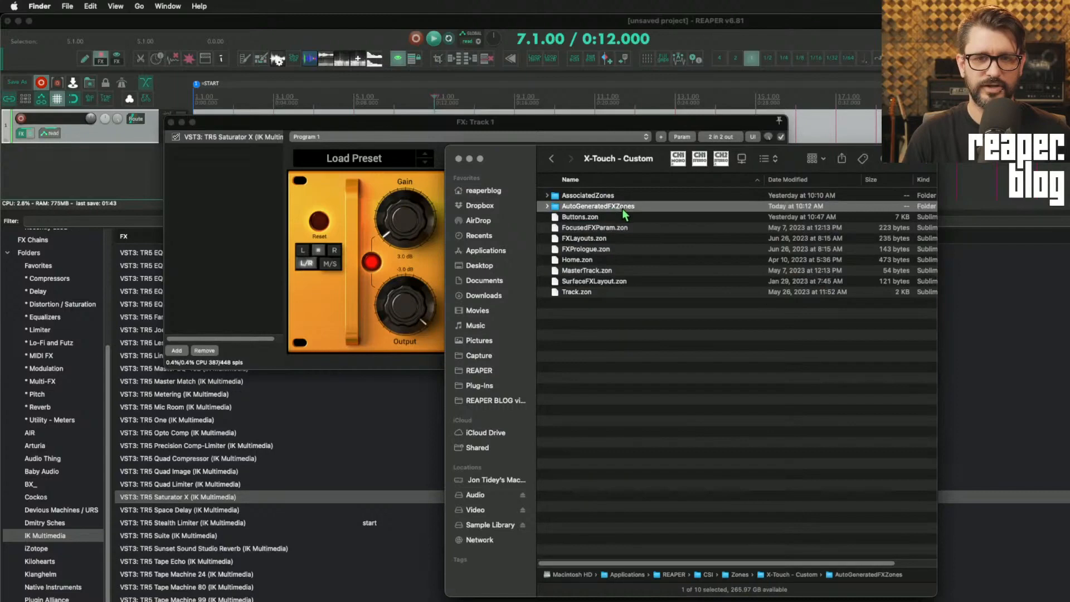
{"action": "double_click", "coordinate": [596, 206]}
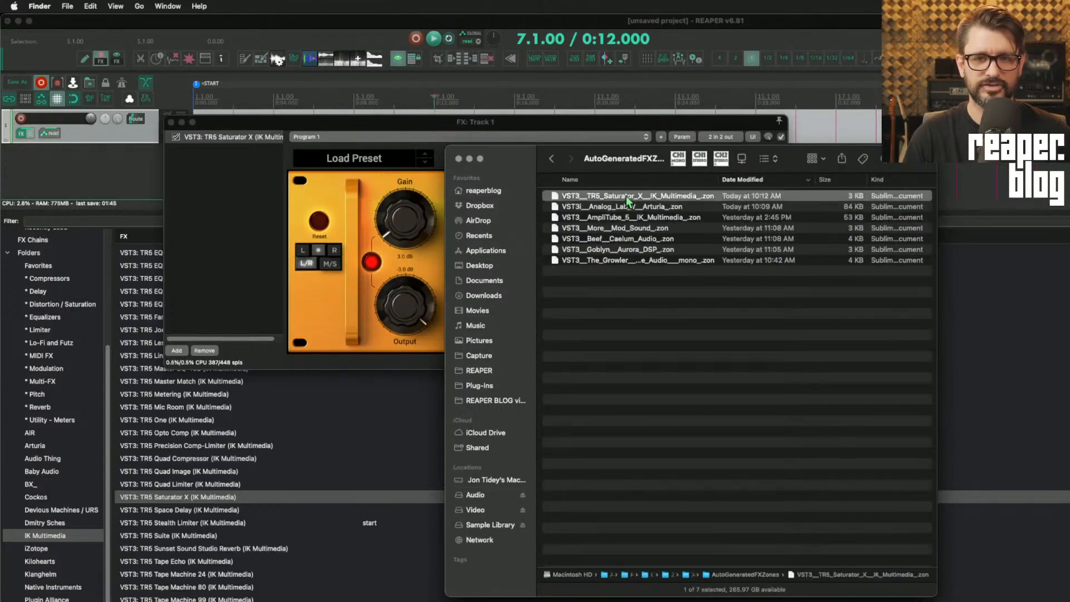
{"action": "double_click", "coordinate": [626, 196]}
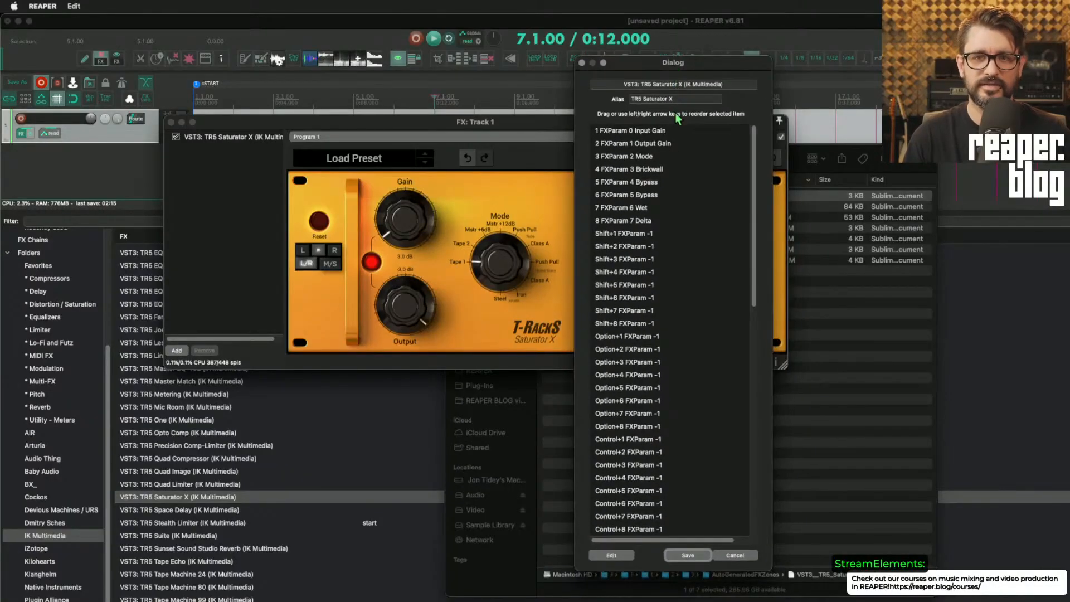
{"action": "mouse_move", "coordinate": [682, 162]}
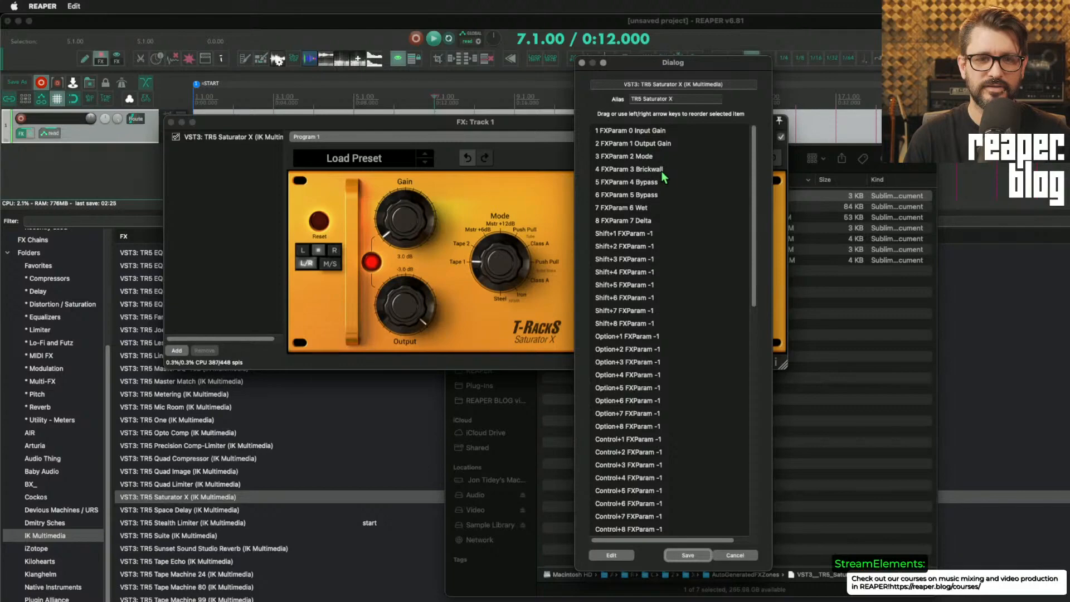
- Move the Output Gain entry below 'FXParam 7 Delta' into the eighth slot
{"action": "left_click", "coordinate": [633, 144]}
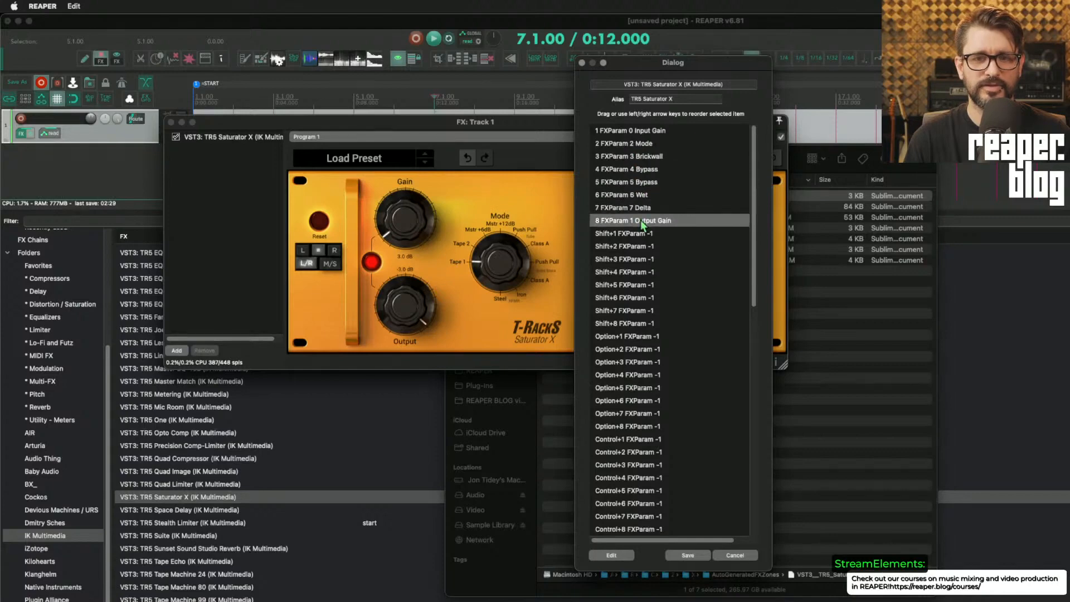
{"action": "mouse_move", "coordinate": [733, 322]}
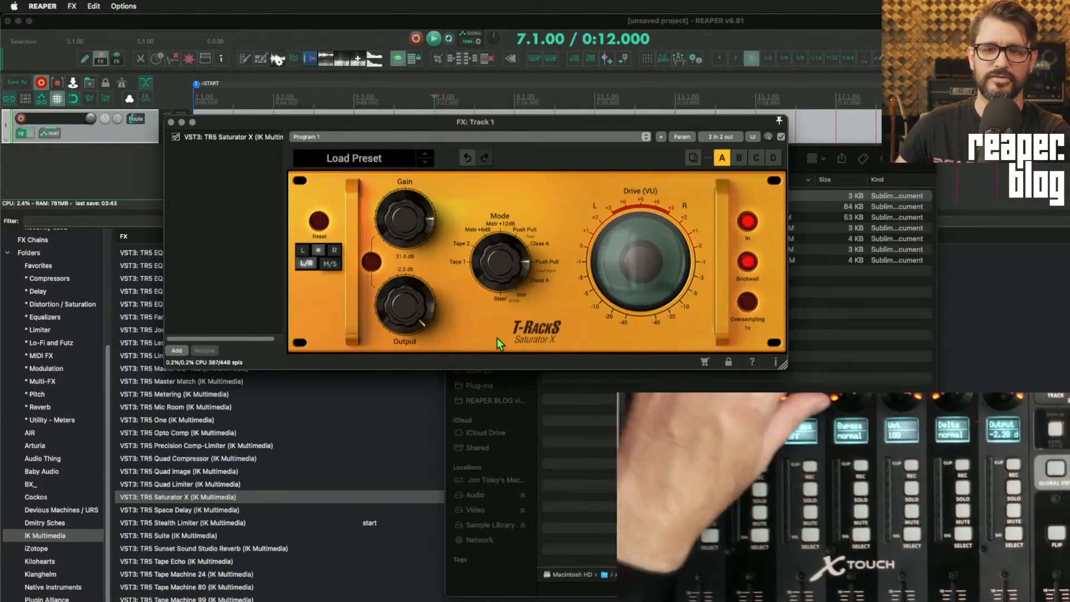
- Save the Saturator X remap with Output Gain on the eighth encoder
{"action": "left_click", "coordinate": [748, 263]}
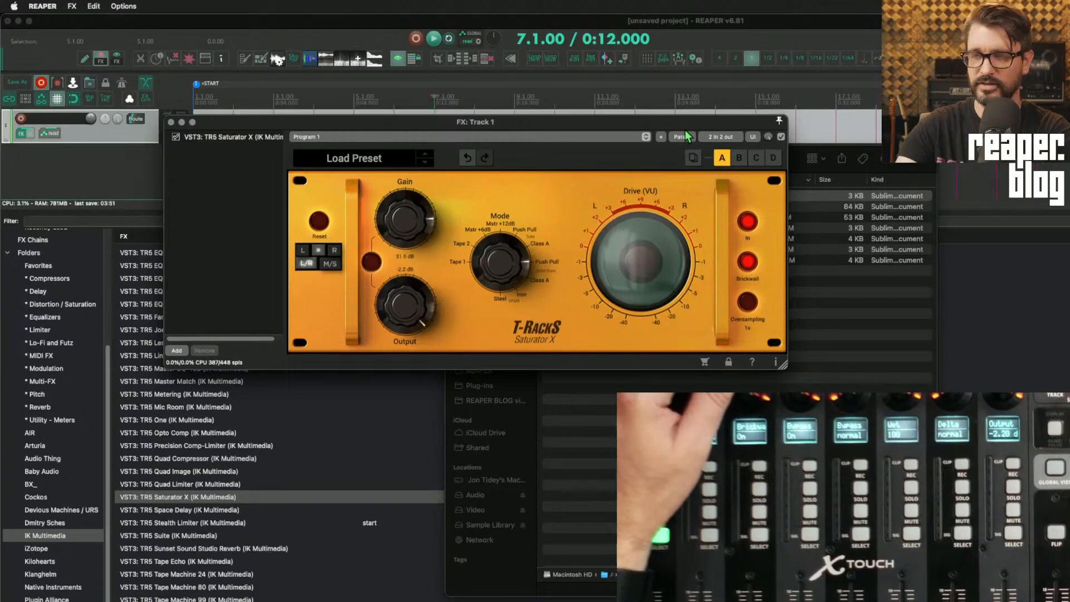
- Reopen the remap and set Brickwall's Number of steps to 2
{"action": "left_click", "coordinate": [681, 136]}
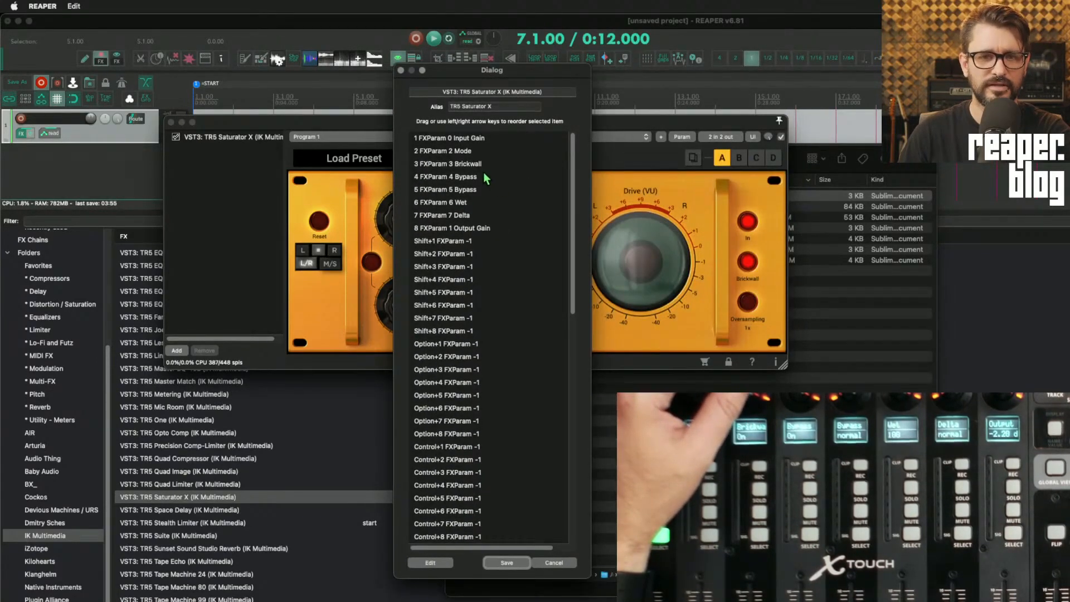
{"action": "left_click", "coordinate": [448, 164]}
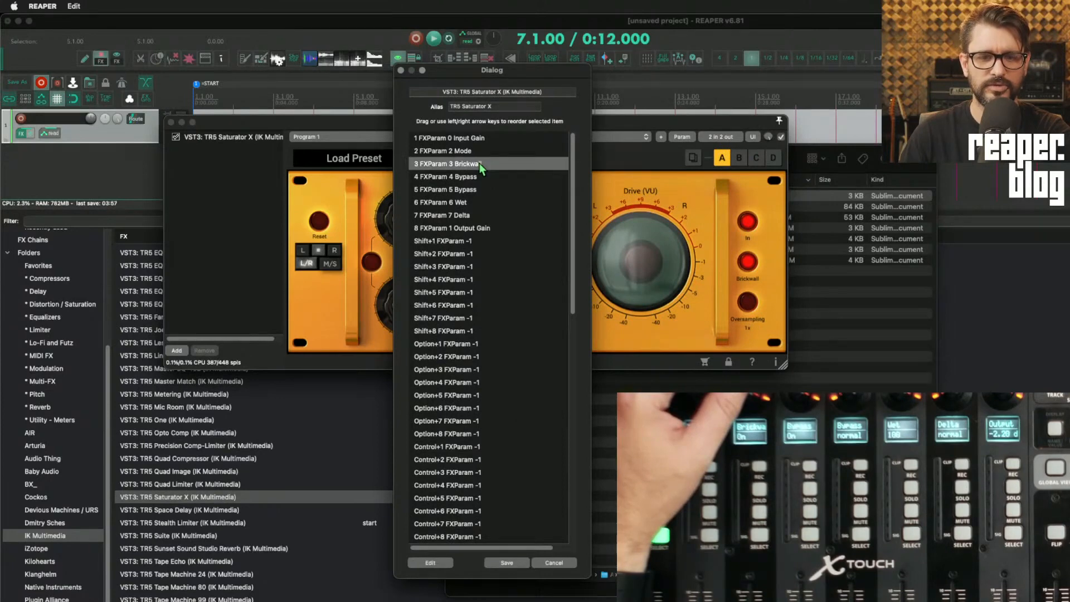
{"action": "double_click", "coordinate": [447, 164]}
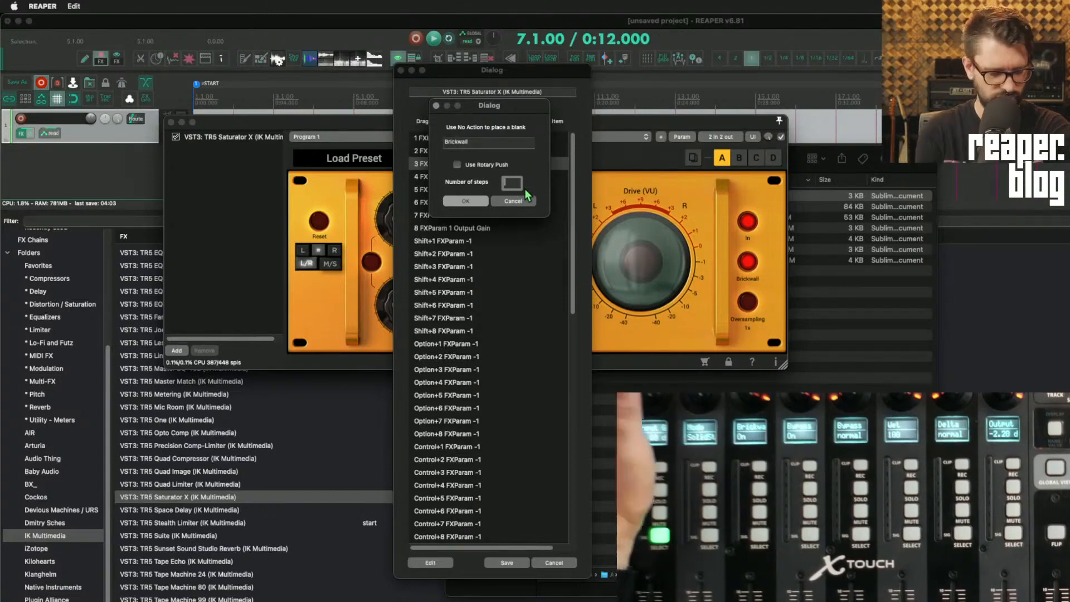
{"action": "left_click", "coordinate": [465, 200]}
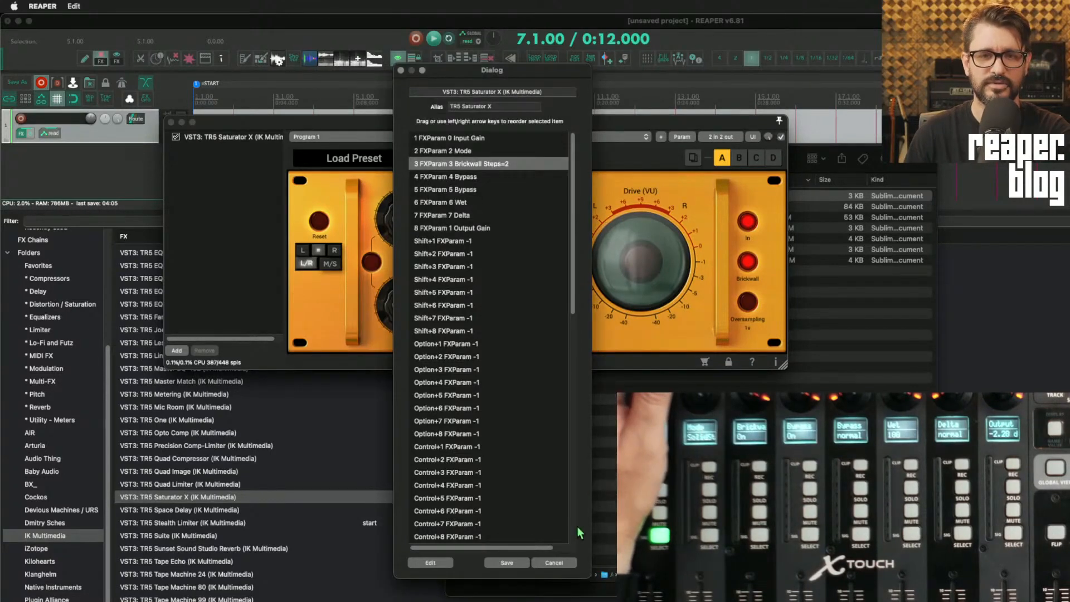
{"action": "left_click", "coordinate": [554, 562]}
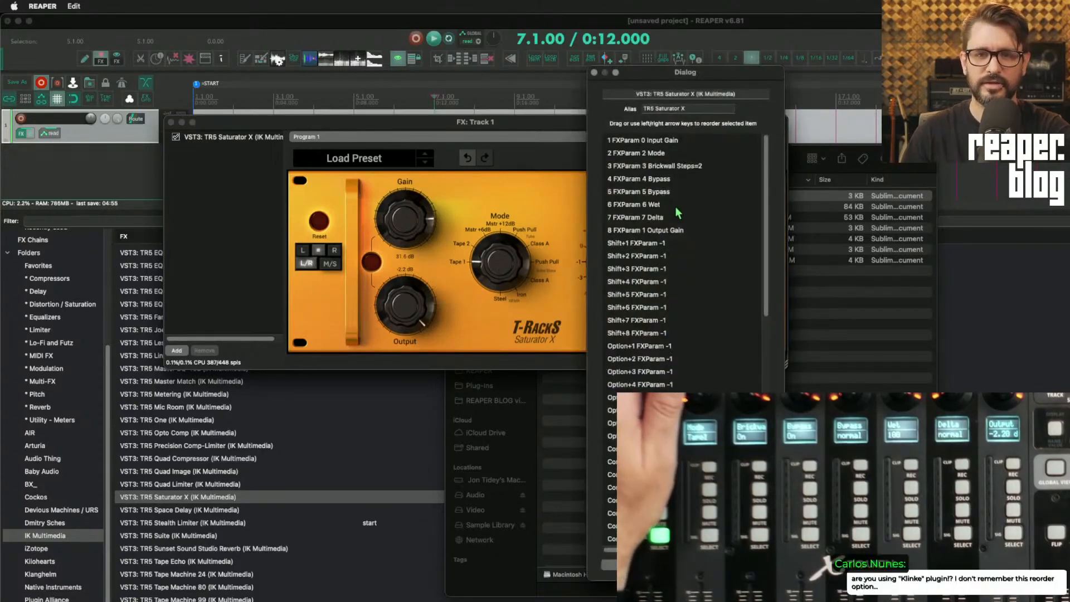
- Give Mode 10 steps with Use Rotary Push, save, and close the plugin
{"action": "left_click", "coordinate": [638, 152]}
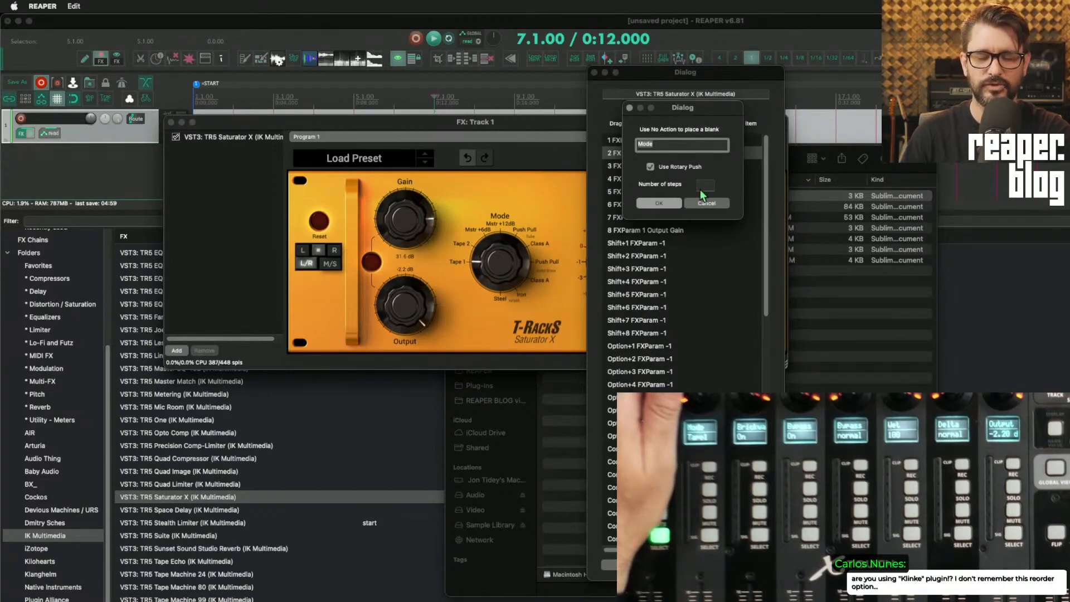
{"action": "type", "text": "10"}
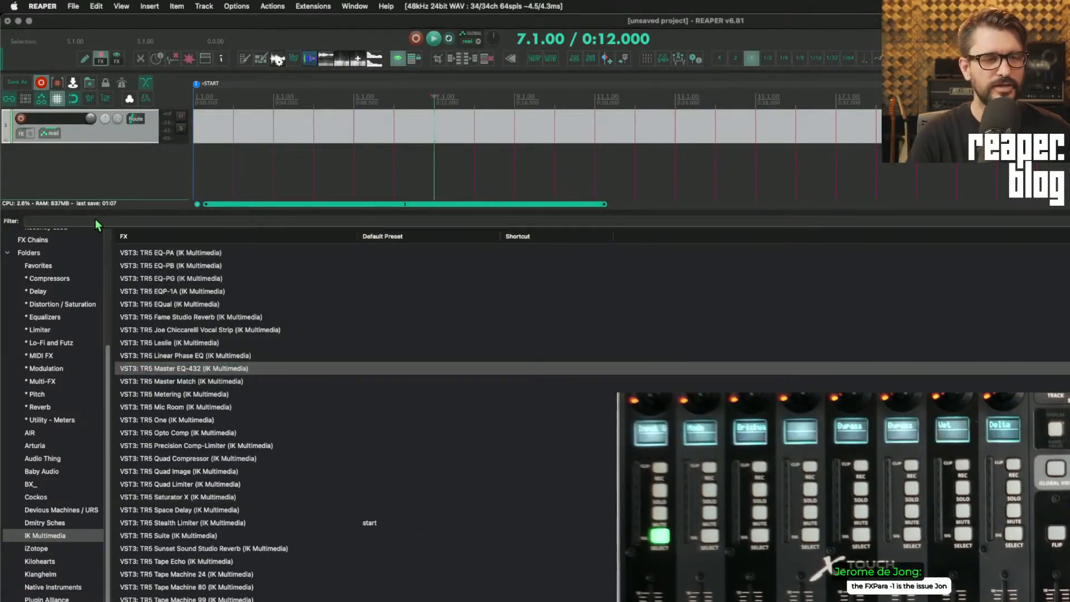
- Filter the FX browser for 'val', add VST3: ValhallaPlate, and open its remapping
{"action": "type", "text": "val"}
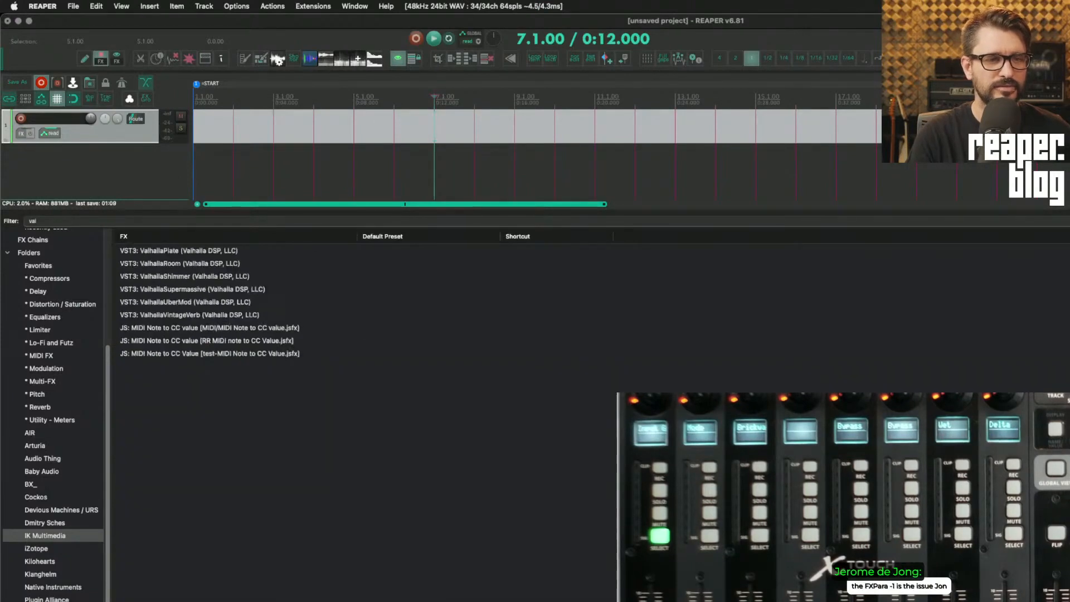
{"action": "double_click", "coordinate": [179, 250]}
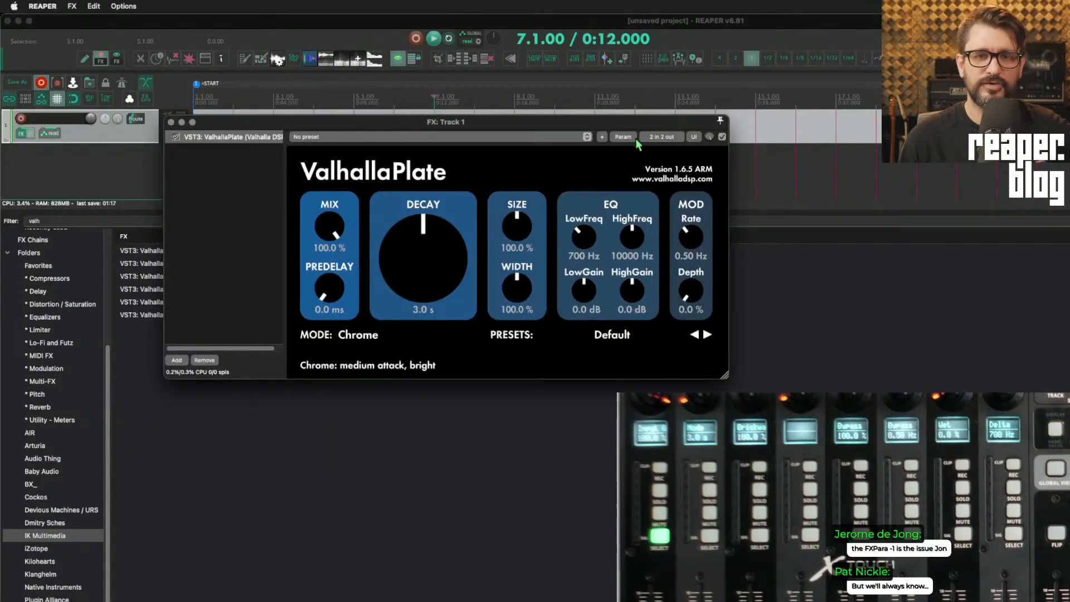
{"action": "left_click", "coordinate": [622, 136]}
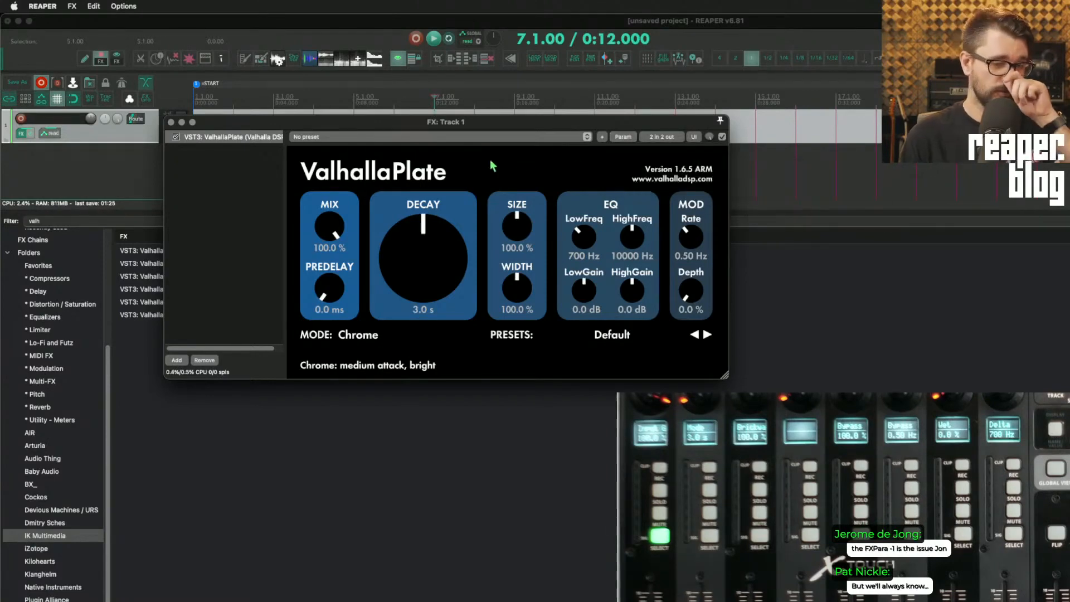
{"action": "mouse_move", "coordinate": [456, 379]}
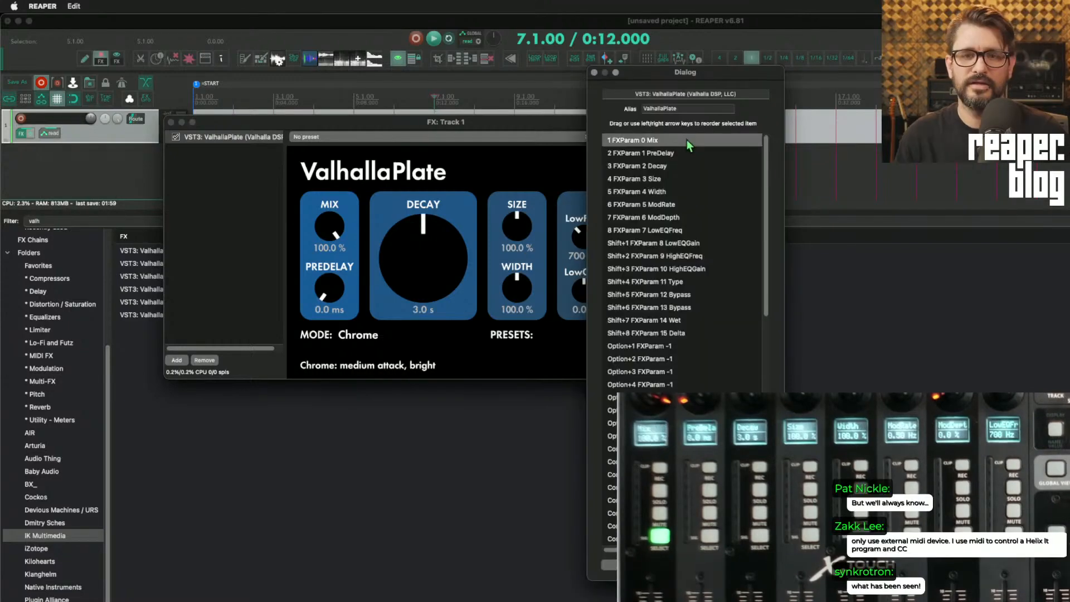
- Move Mix to slot 8 and Type to slot 7, then save the ValhallaPlate remap
{"action": "left_click", "coordinate": [655, 152]}
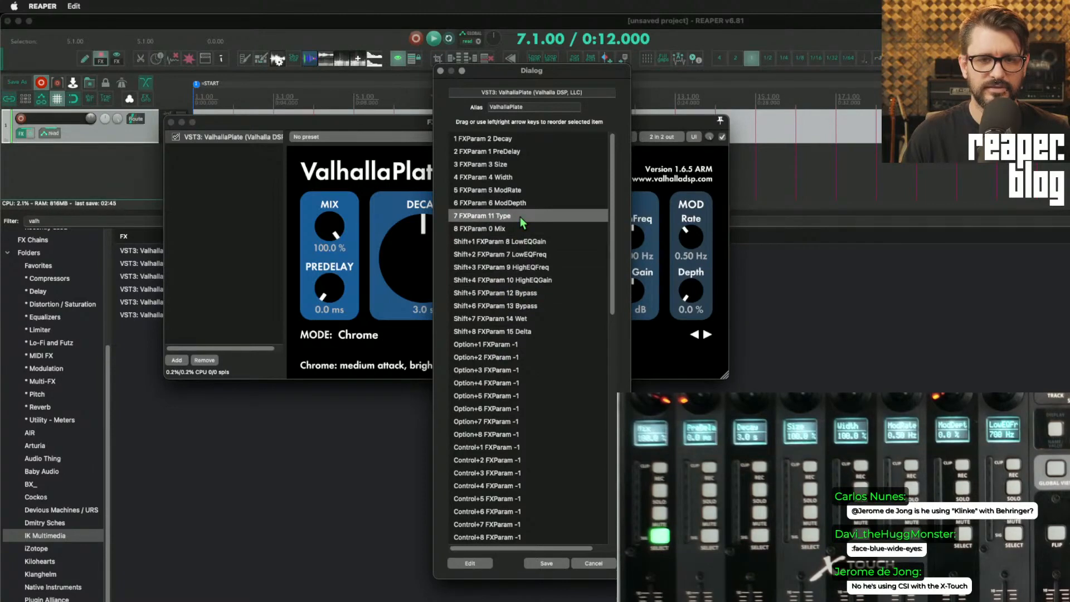
{"action": "mouse_move", "coordinate": [544, 387]}
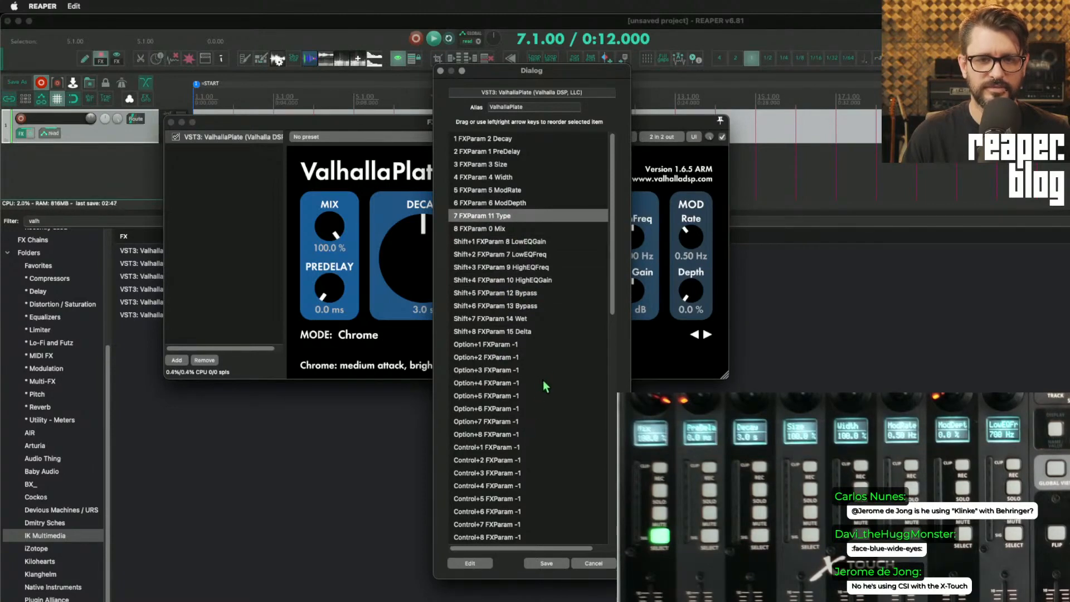
{"action": "left_click", "coordinate": [486, 344]}
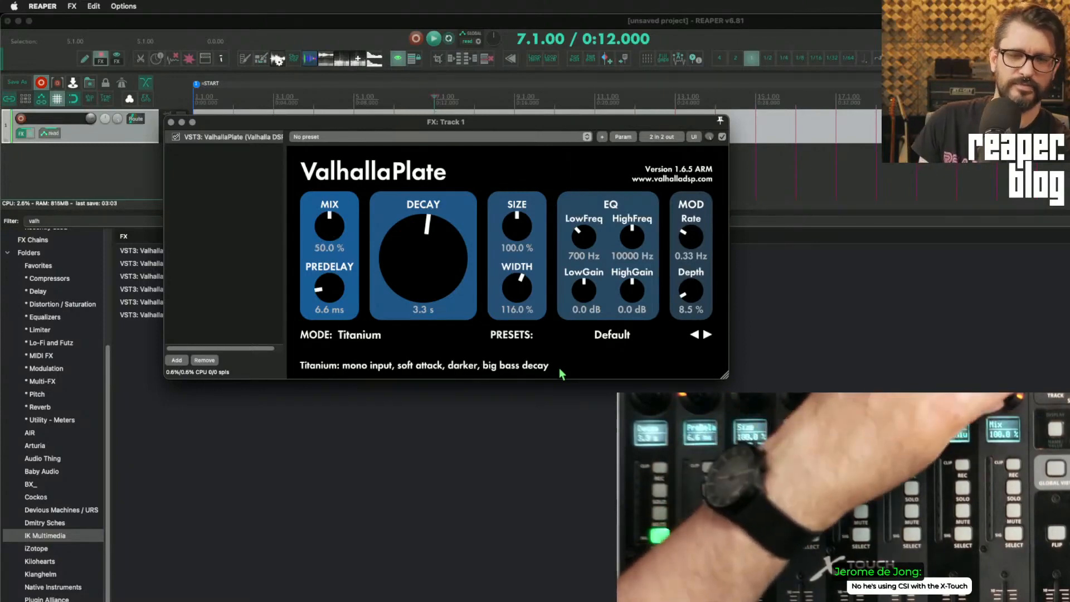
- Set ValhallaPlate Mix 98%, LowFreq 1180 Hz, HighFreq 13890 Hz, gains -4.6/-8.8 dB
{"action": "left_click_drag", "start_coordinate": [329, 227], "coordinate": [334, 219]}
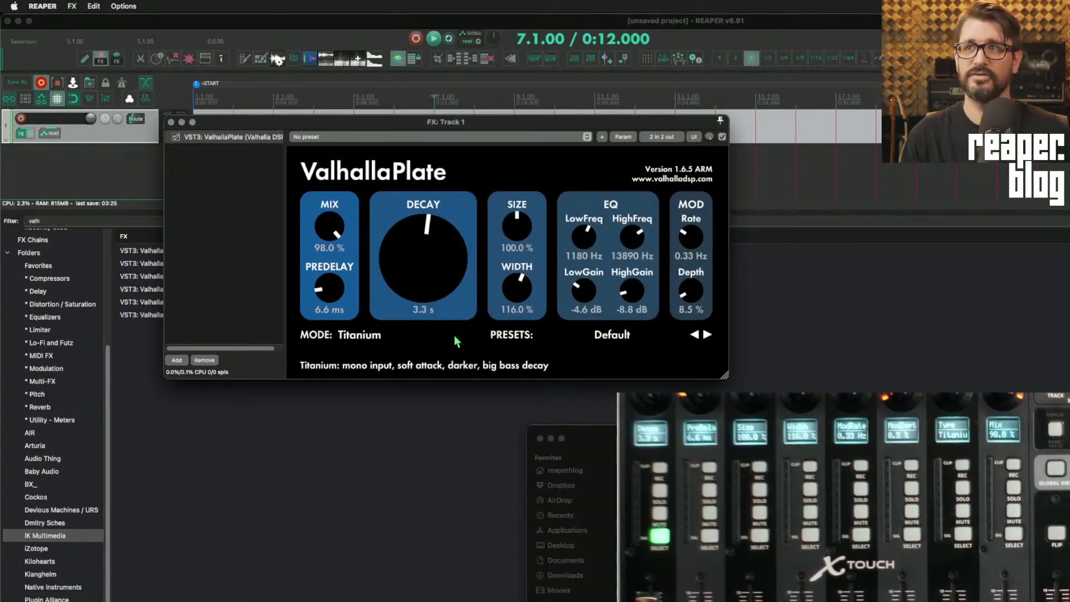
{"action": "mouse_move", "coordinate": [471, 331]}
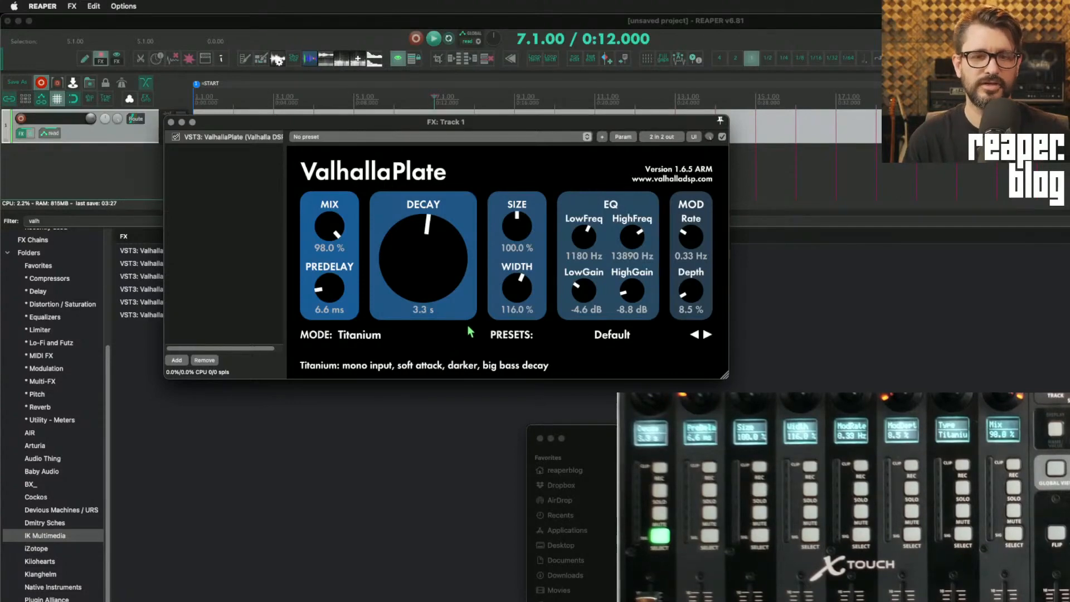